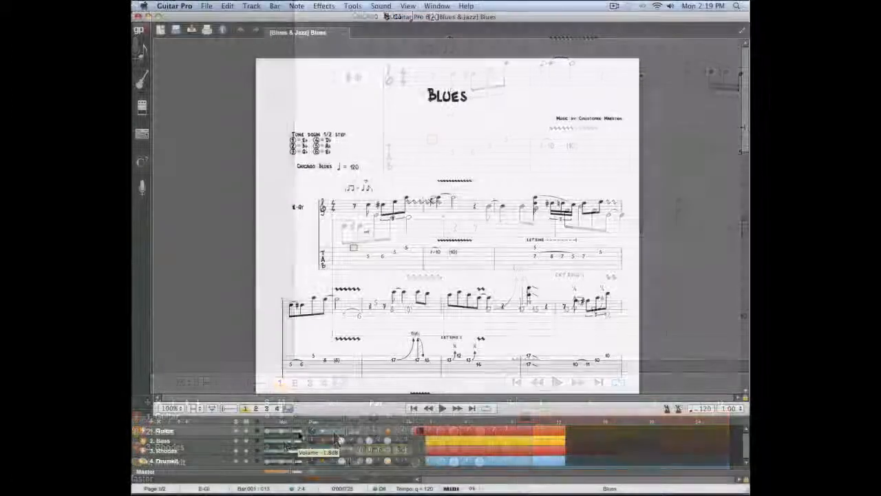
From the Guitar track view, add a Soprano Voice track, then delete it and confirm.
click(405, 7)
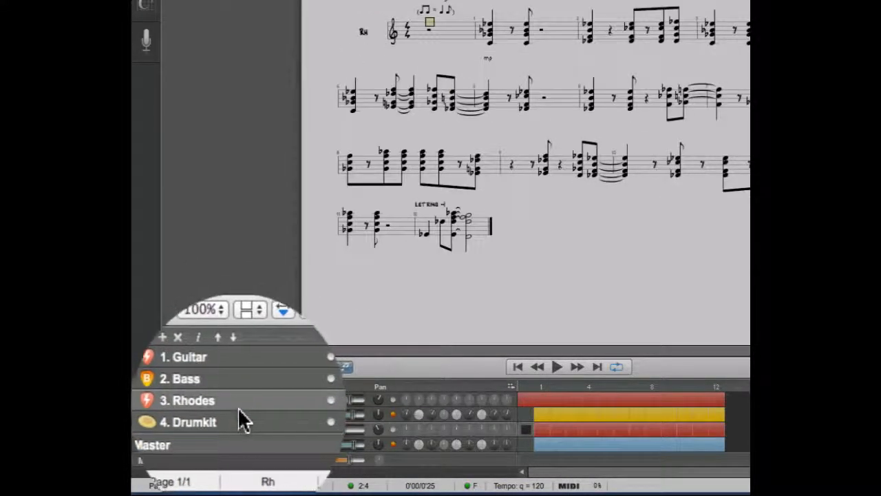
click(188, 422)
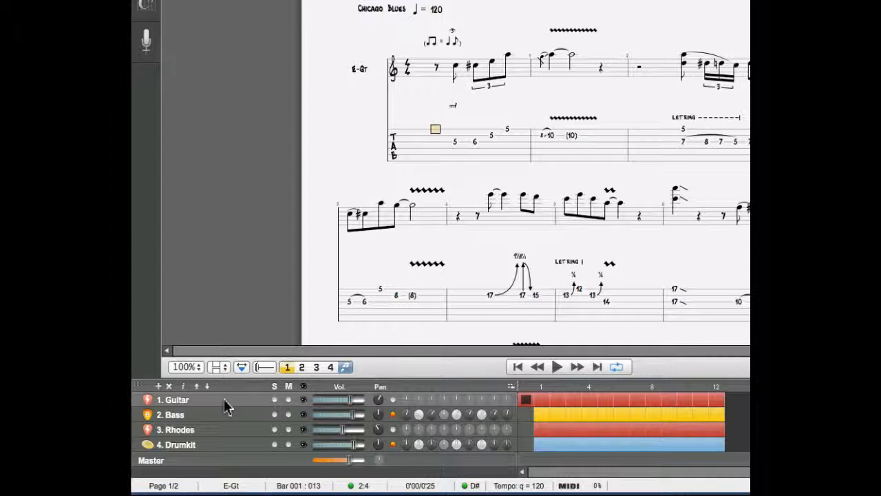
mouse_move(181, 401)
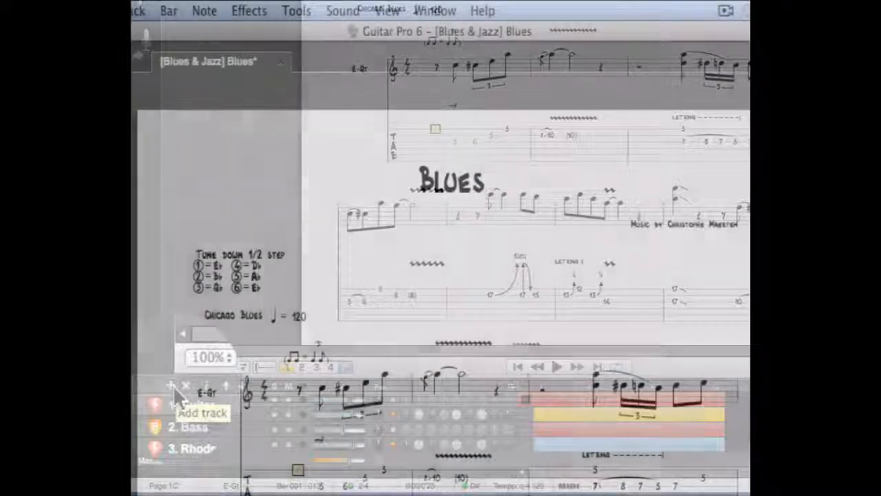
click(171, 385)
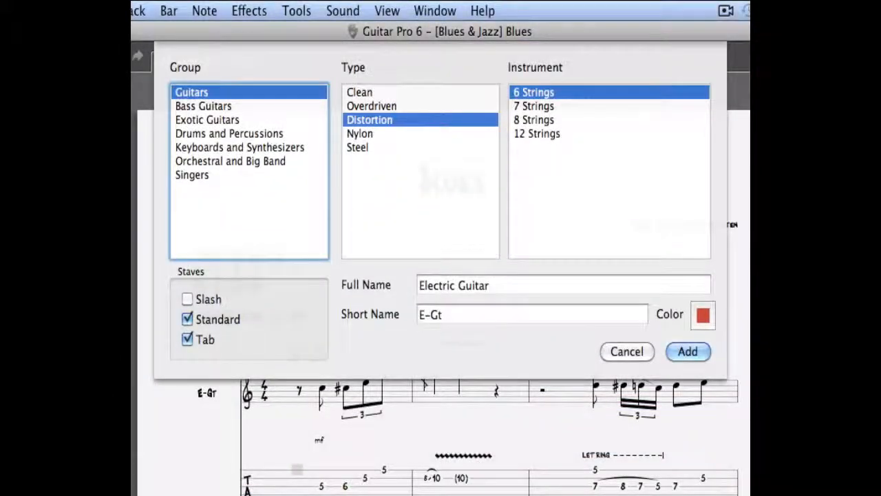
click(192, 174)
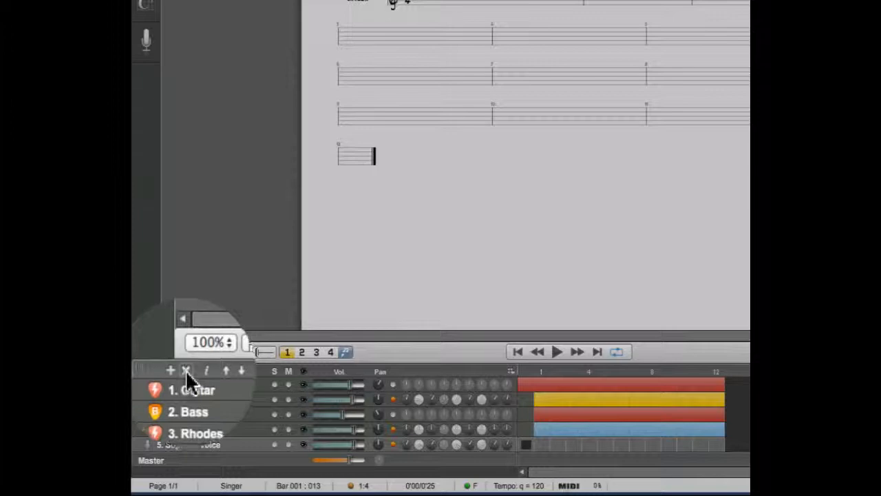
click(185, 370)
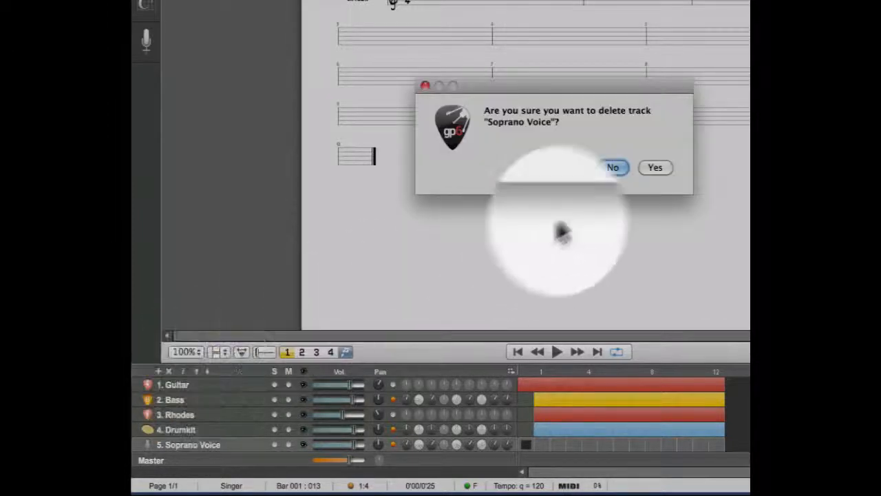
click(655, 167)
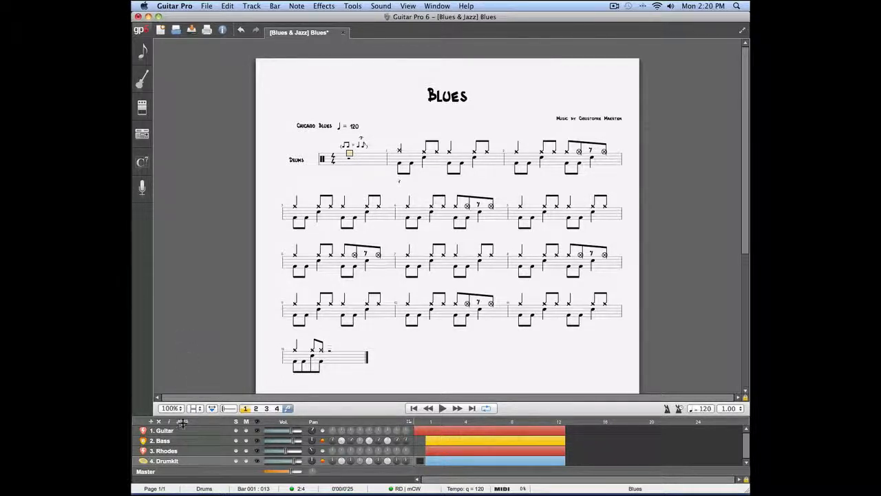
Set the guitar track's full name to David, short name Dav, with a green colour.
click(163, 430)
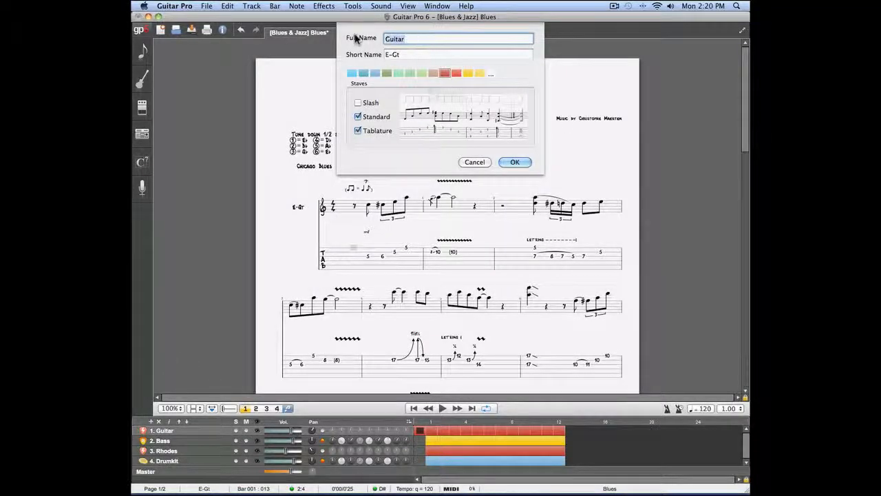
text(David)
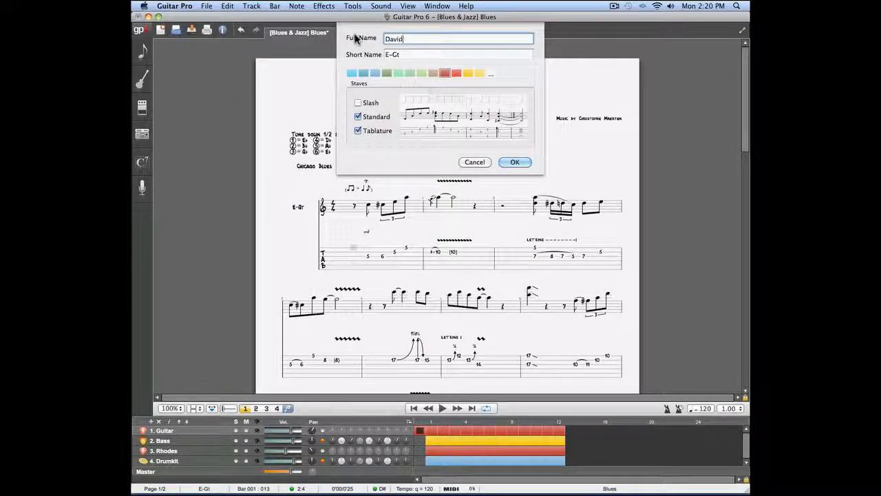
click(458, 54)
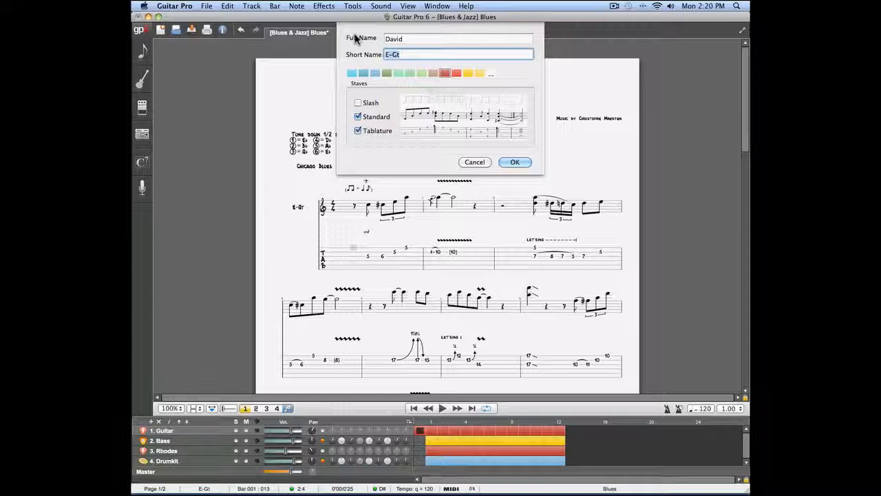
text(Dav)
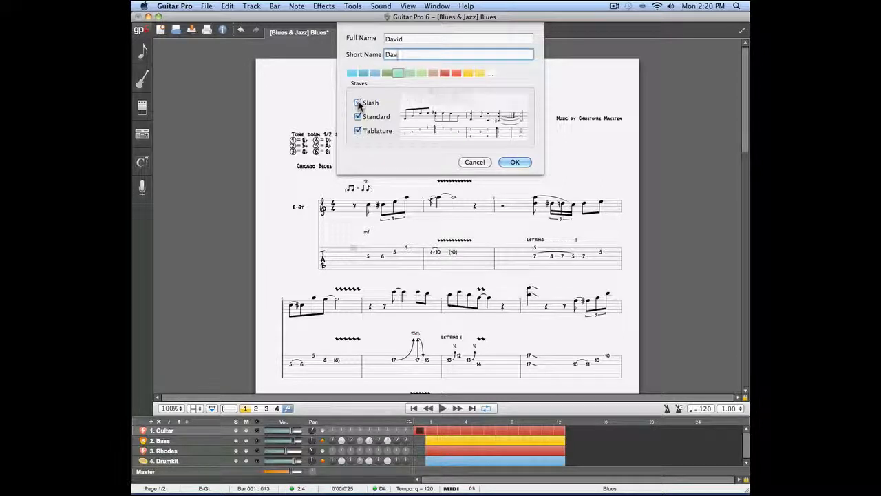
click(357, 103)
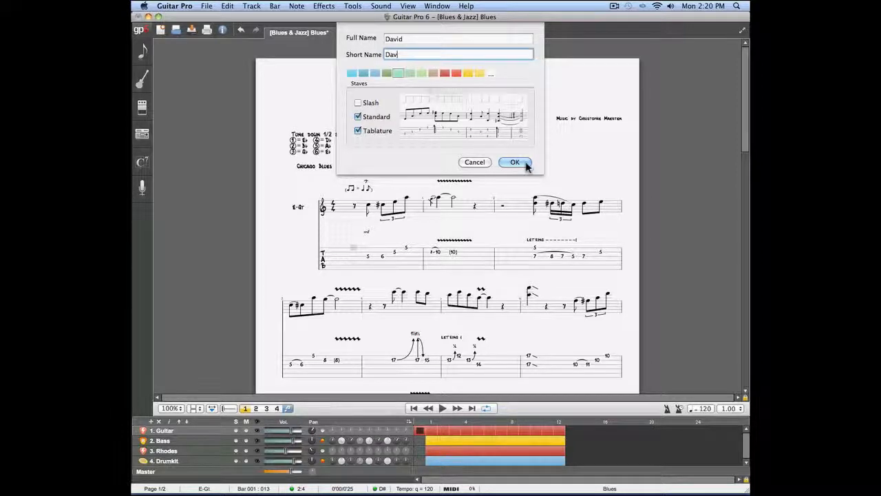
click(514, 162)
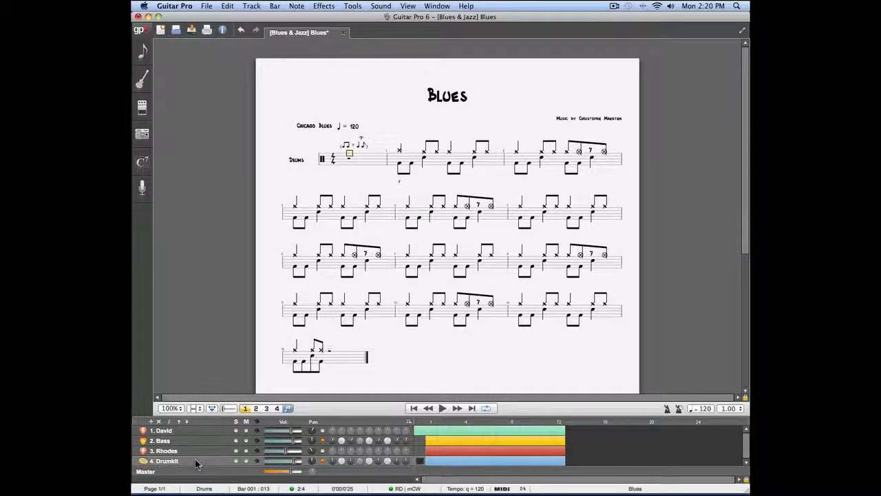
mouse_move(192, 463)
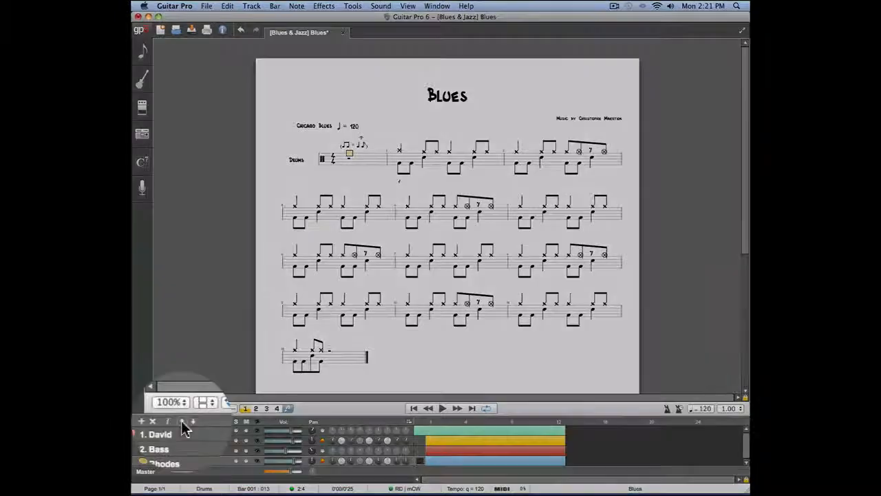
mouse_move(182, 427)
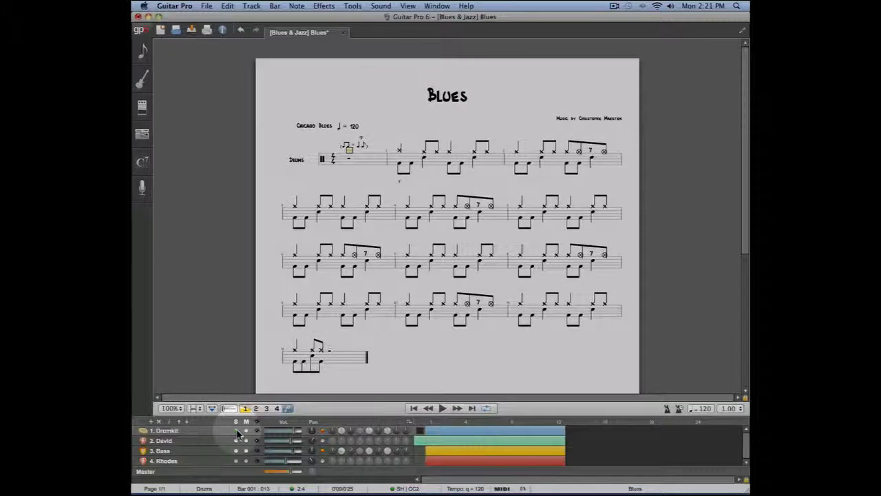
Solo the Drumkit track in the track panel and open the score display options.
click(442, 407)
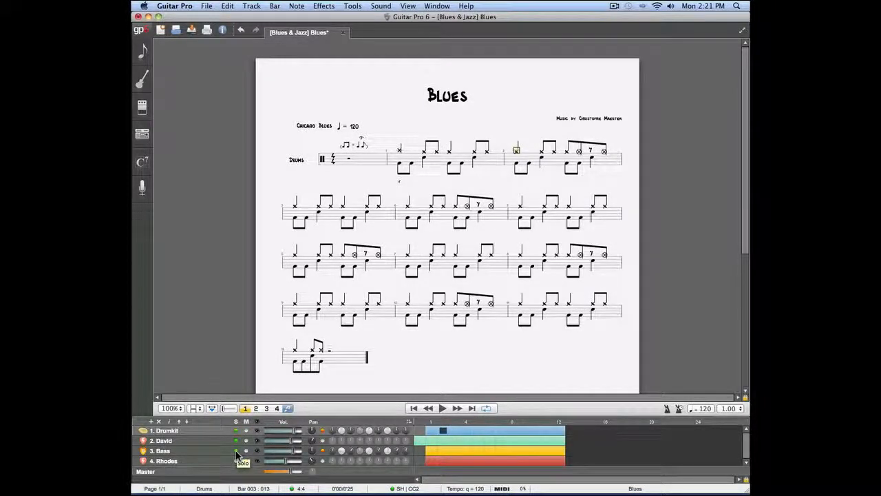
mouse_move(409, 182)
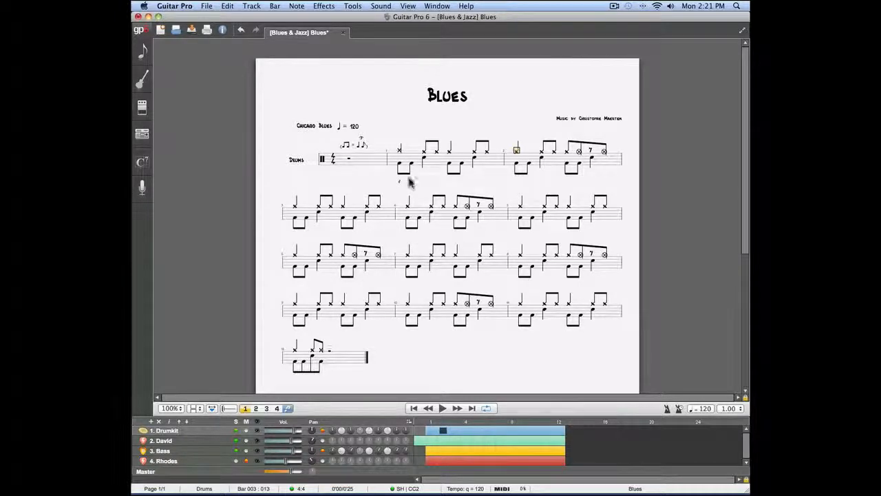
click(408, 6)
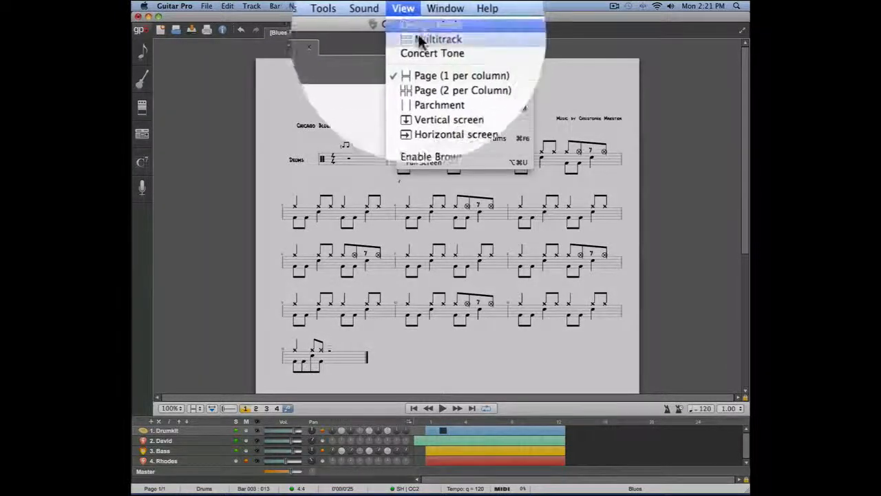
Switch to the Multitrack view so drums, David, bass and Rhodes stack together.
click(438, 39)
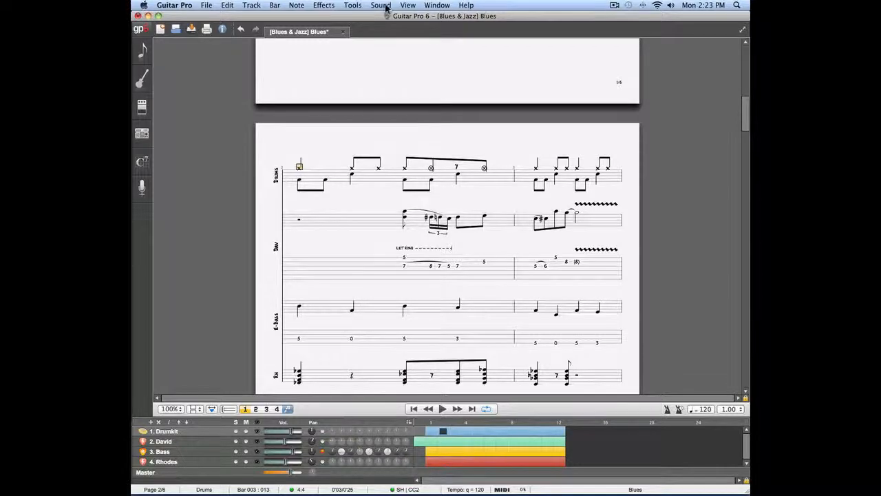
click(380, 4)
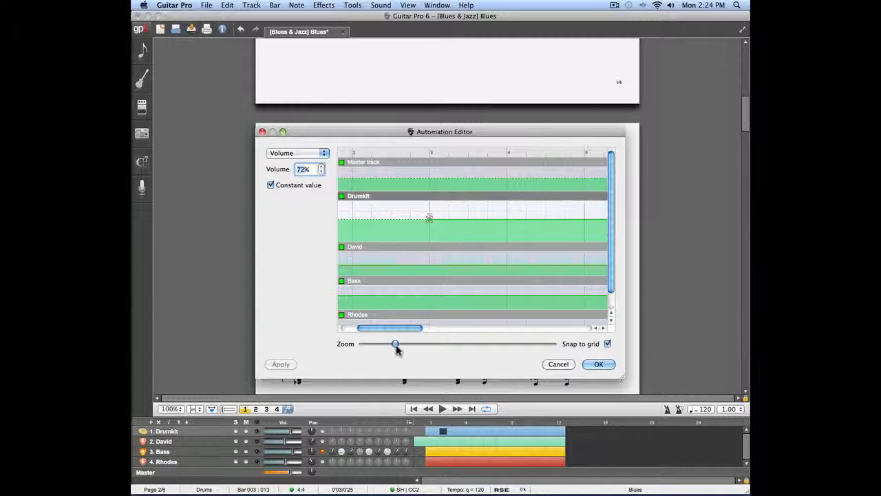
Resize the visible automation timeline in the Automation Editor for the Drumkit volume lane.
drag(394, 344, 388, 343)
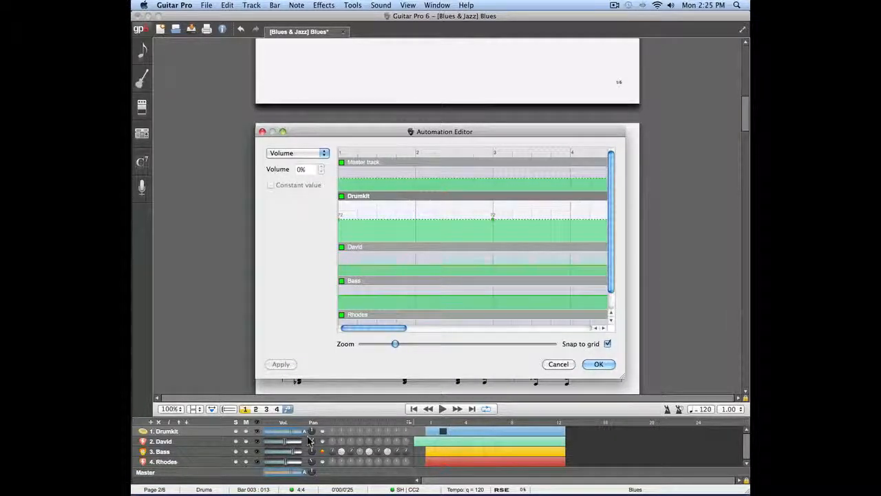
mouse_move(318, 282)
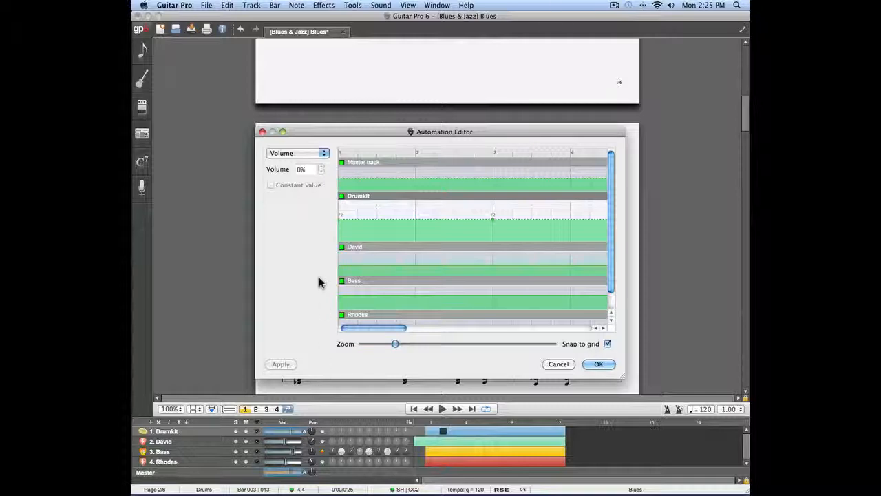
mouse_move(334, 215)
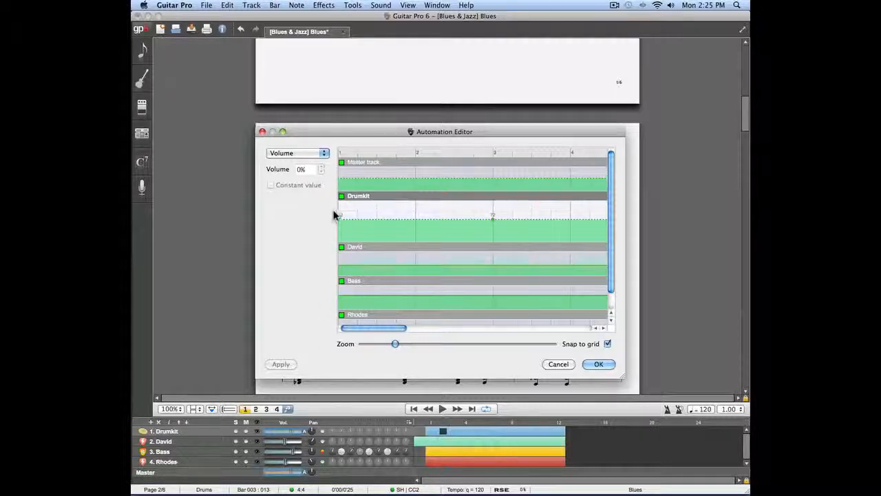